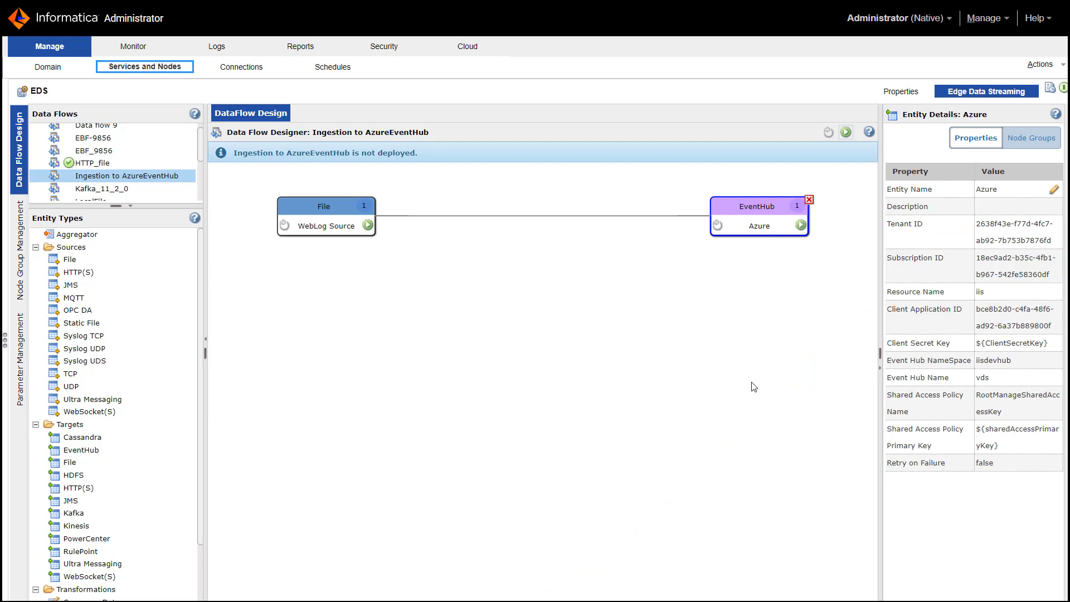
pyautogui.moveTo(531, 269)
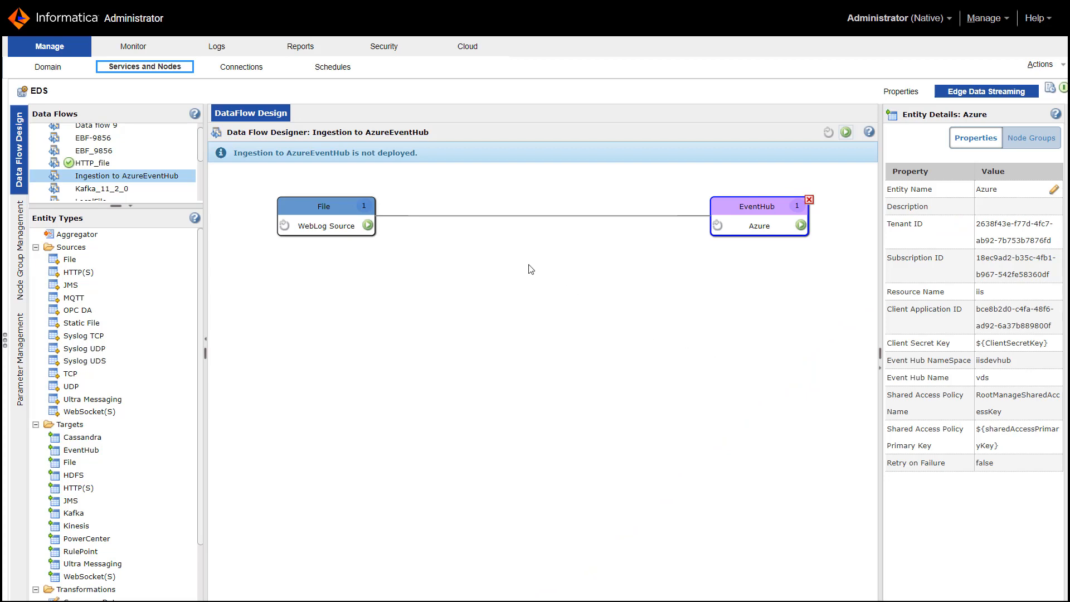
pyautogui.moveTo(332, 244)
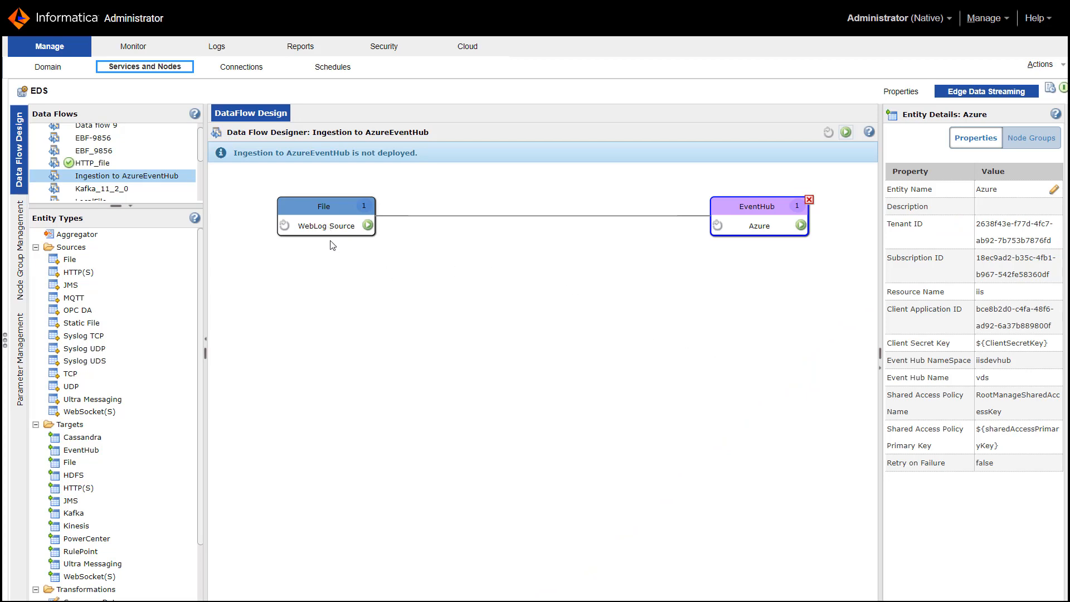
pyautogui.moveTo(321, 212)
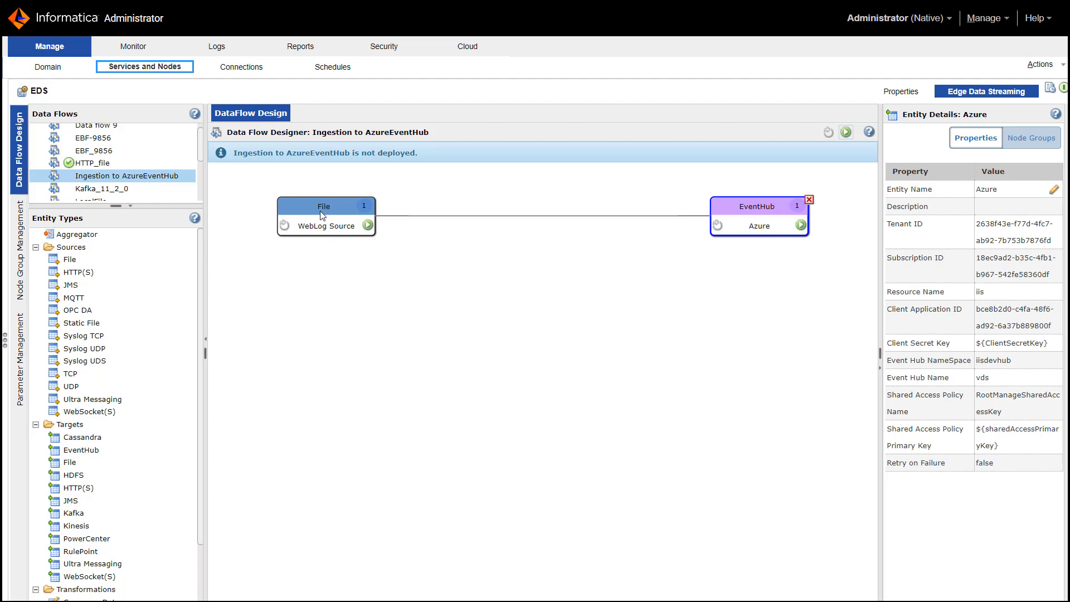
# Review the WebLog Source file settings and the Azure EventHub target details in the dataflow
pyautogui.click(326, 206)
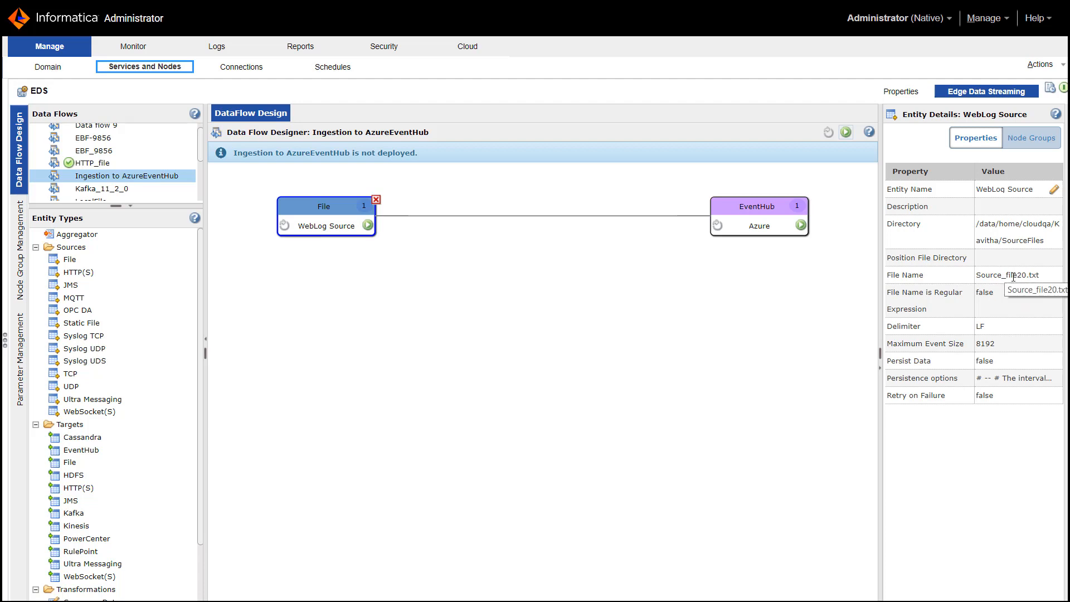
pyautogui.click(758, 206)
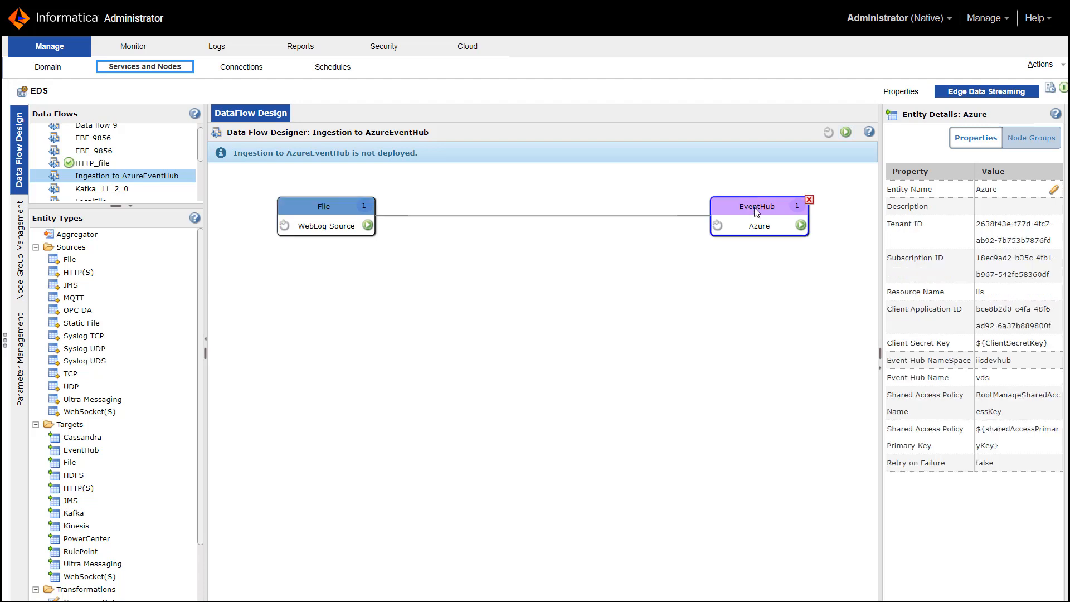
pyautogui.moveTo(929, 490)
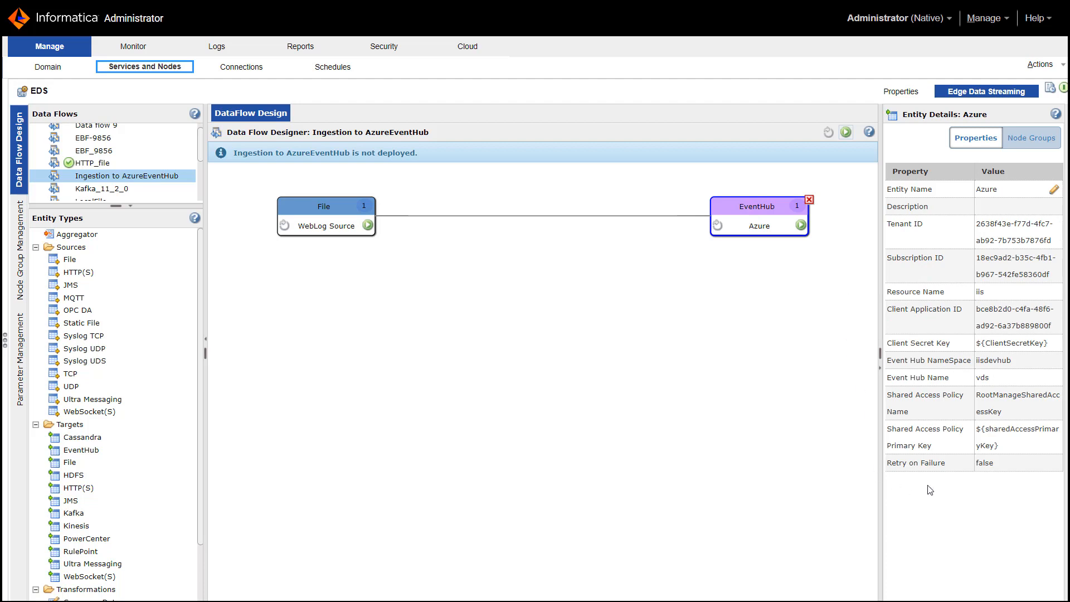
pyautogui.moveTo(901, 341)
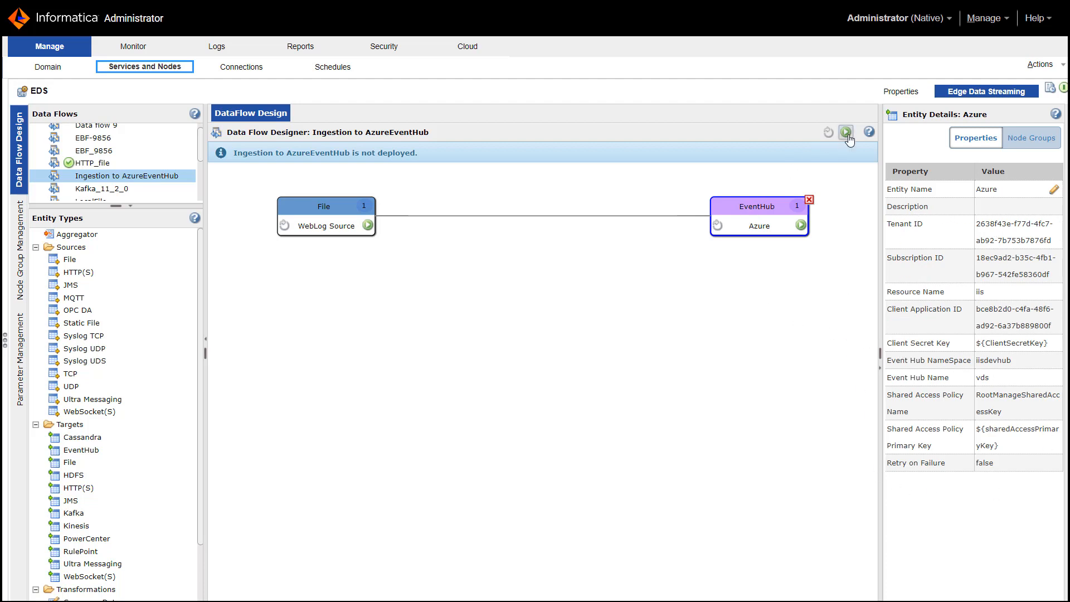
pyautogui.moveTo(846, 132)
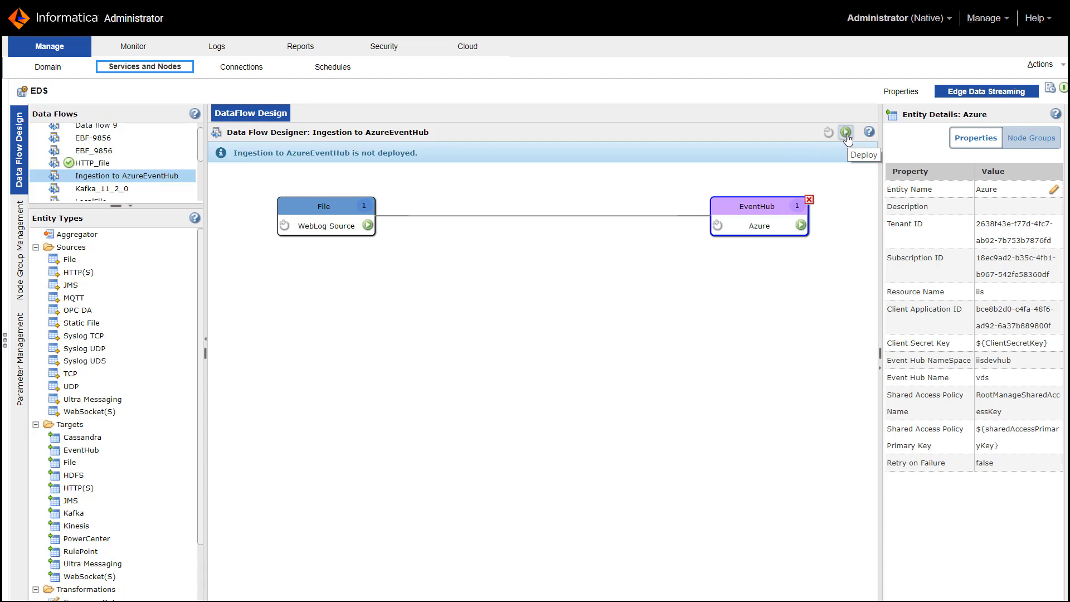
pyautogui.moveTo(333, 237)
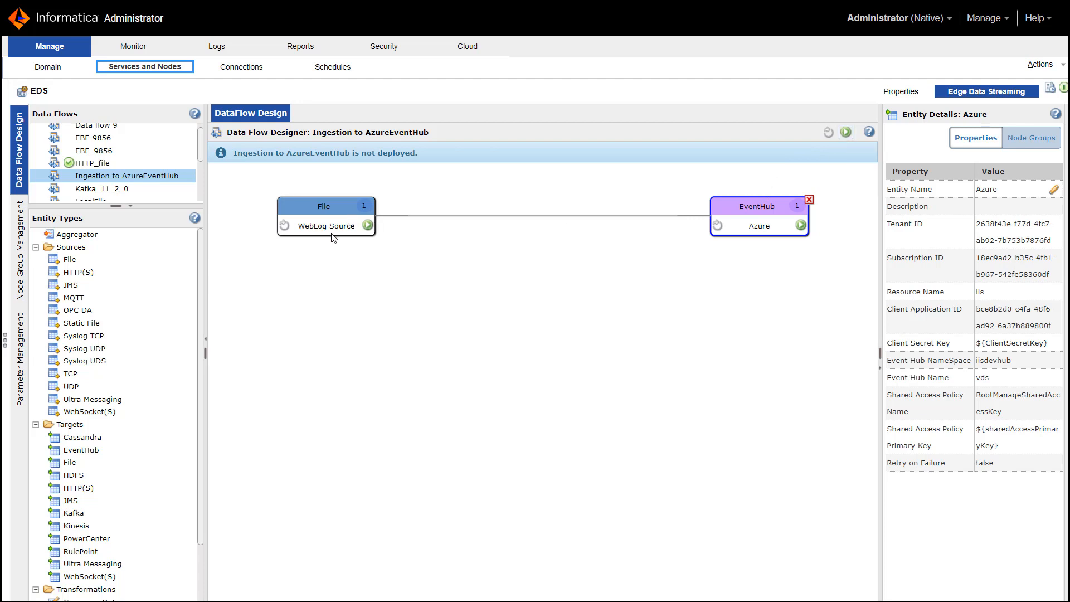
pyautogui.moveTo(375, 239)
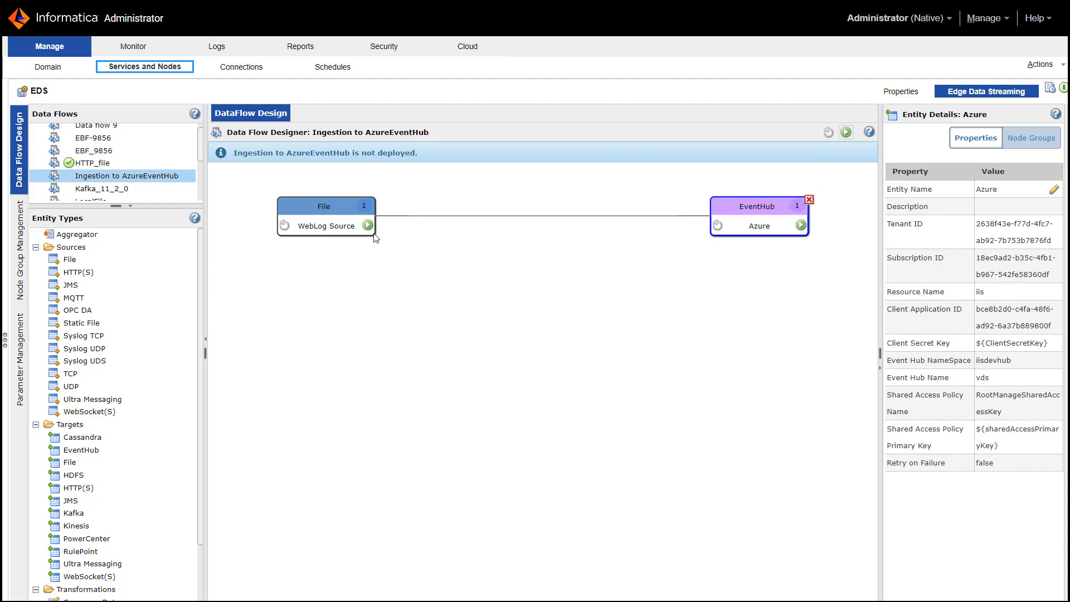
pyautogui.moveTo(789, 230)
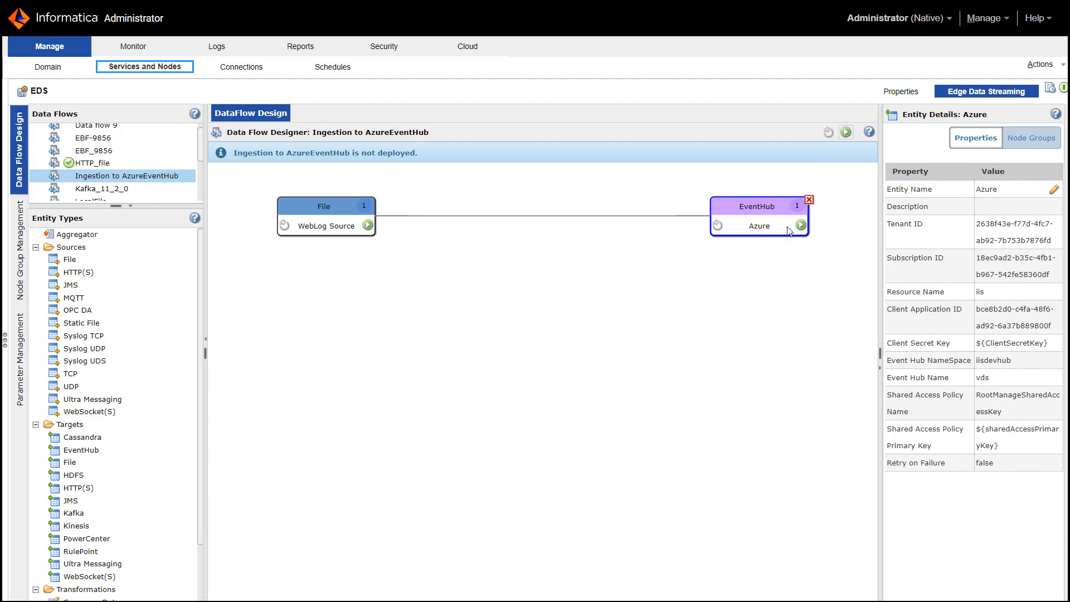
pyautogui.moveTo(564, 337)
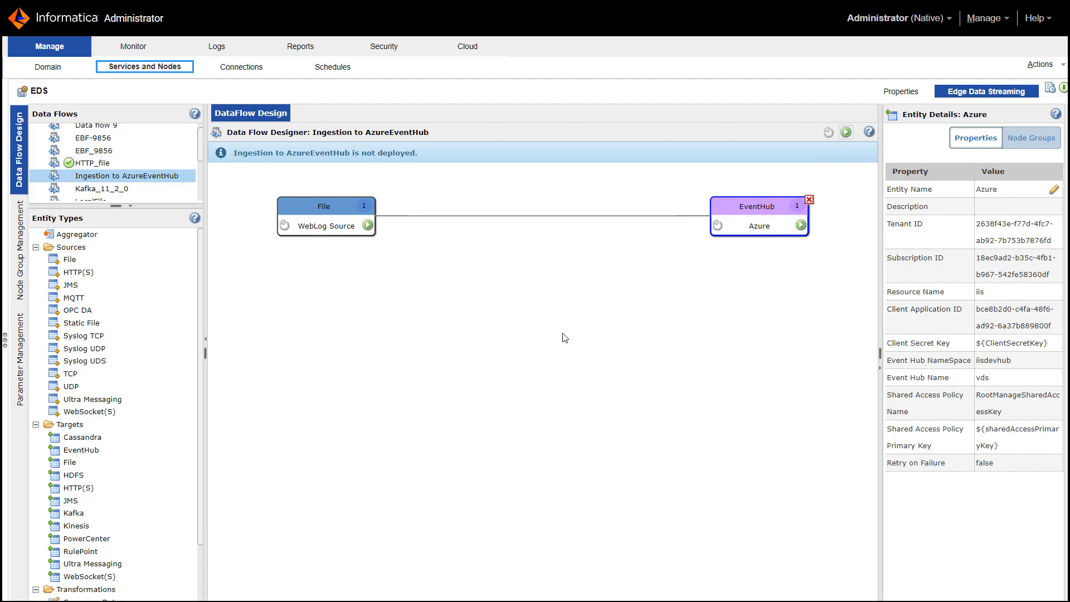
pyautogui.moveTo(509, 206)
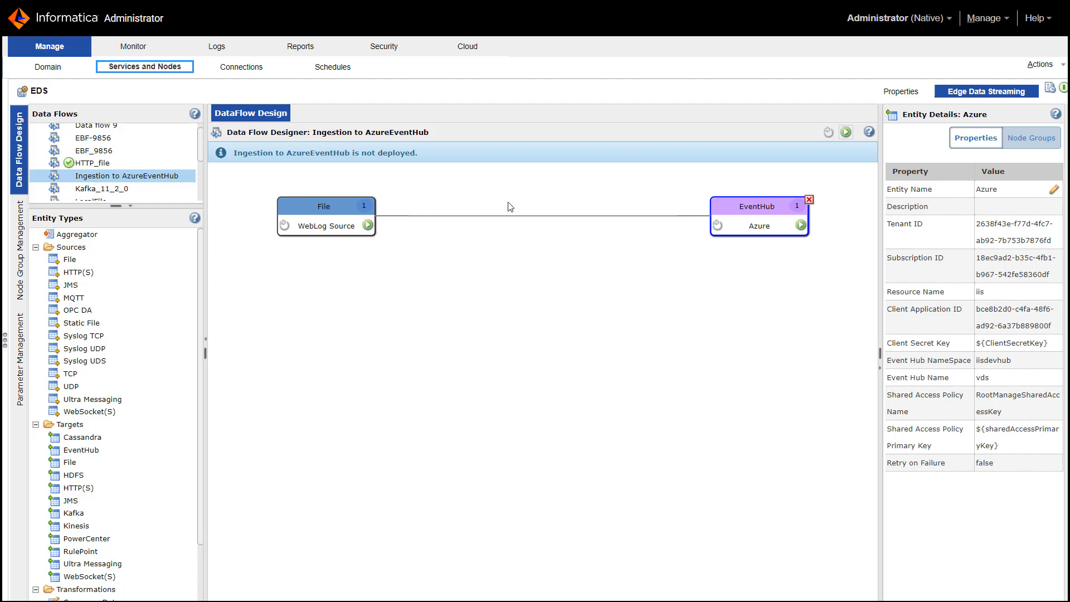
pyautogui.moveTo(762, 242)
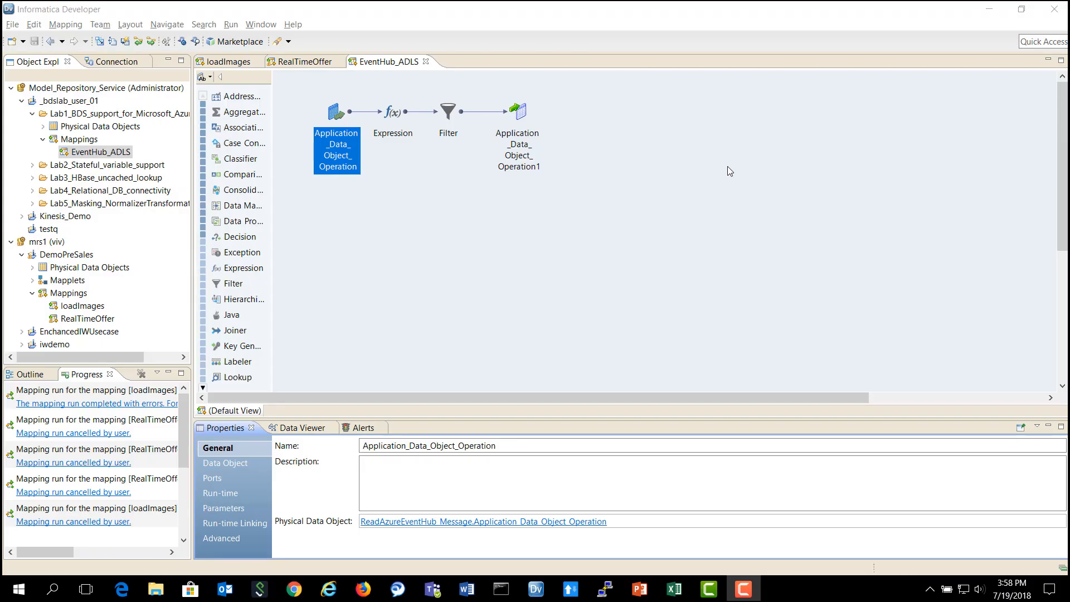
pyautogui.moveTo(337, 141)
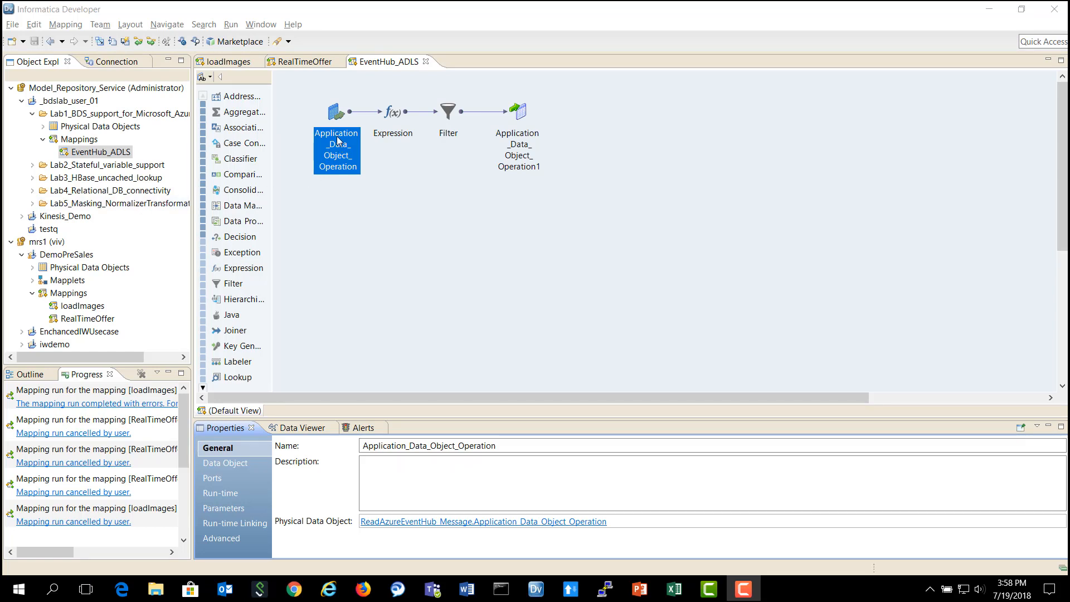
pyautogui.moveTo(334, 202)
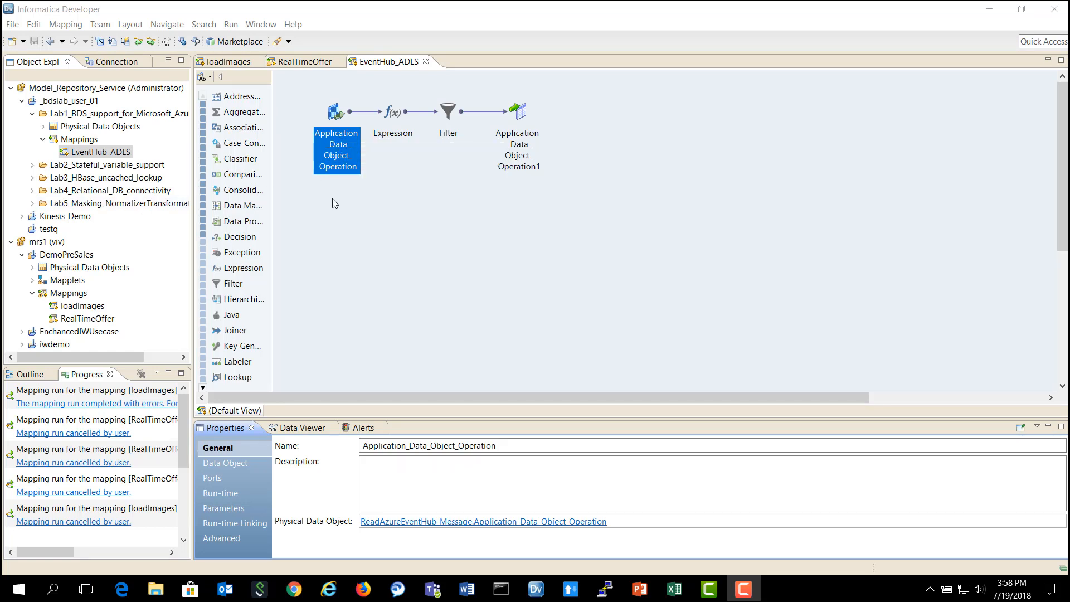
pyautogui.moveTo(343, 152)
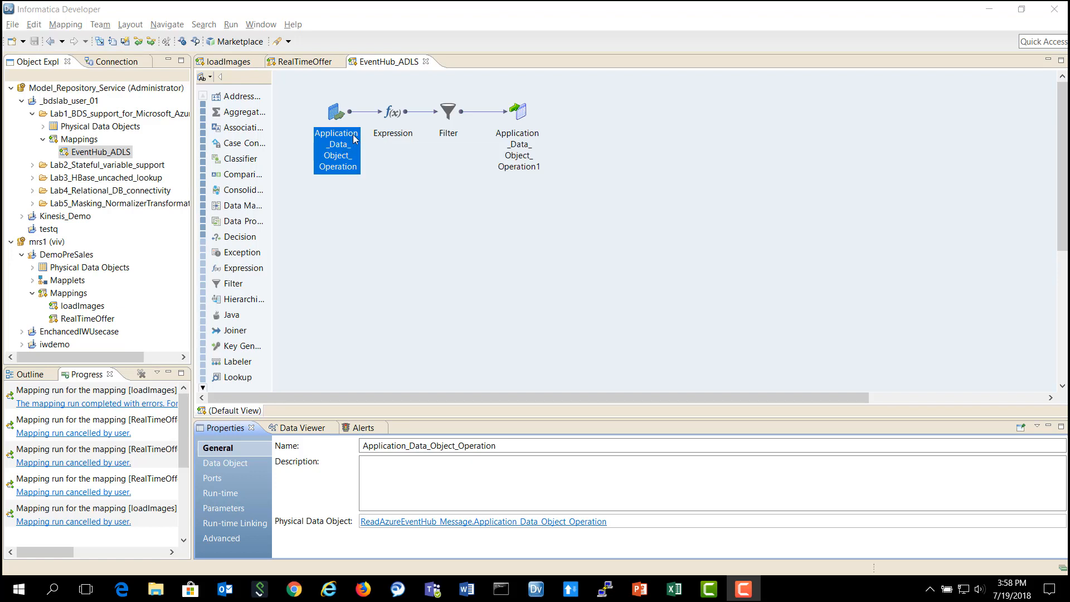
pyautogui.moveTo(335, 176)
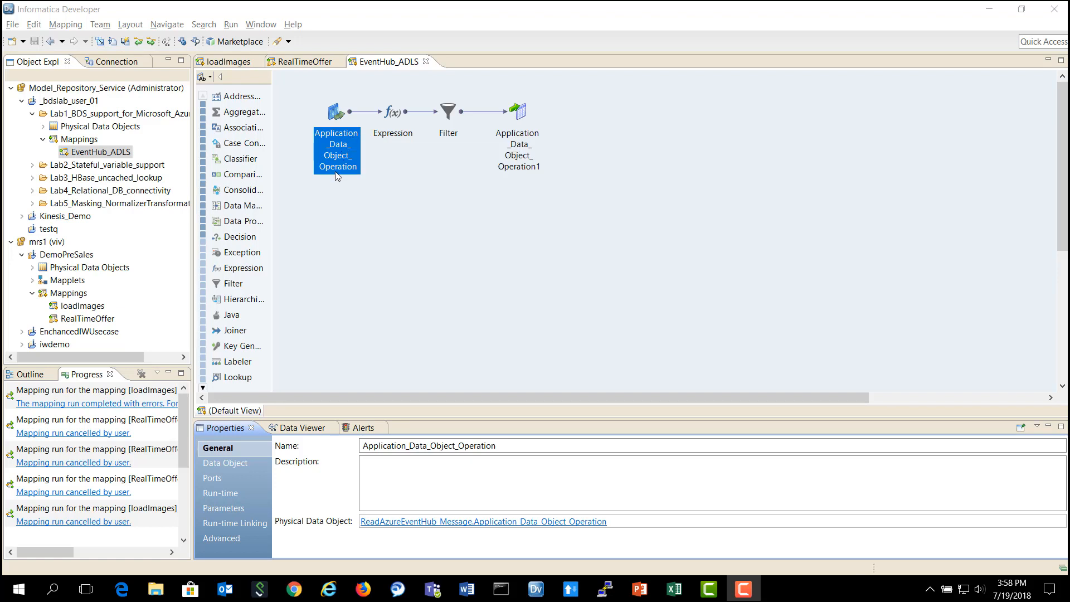
pyautogui.moveTo(351, 226)
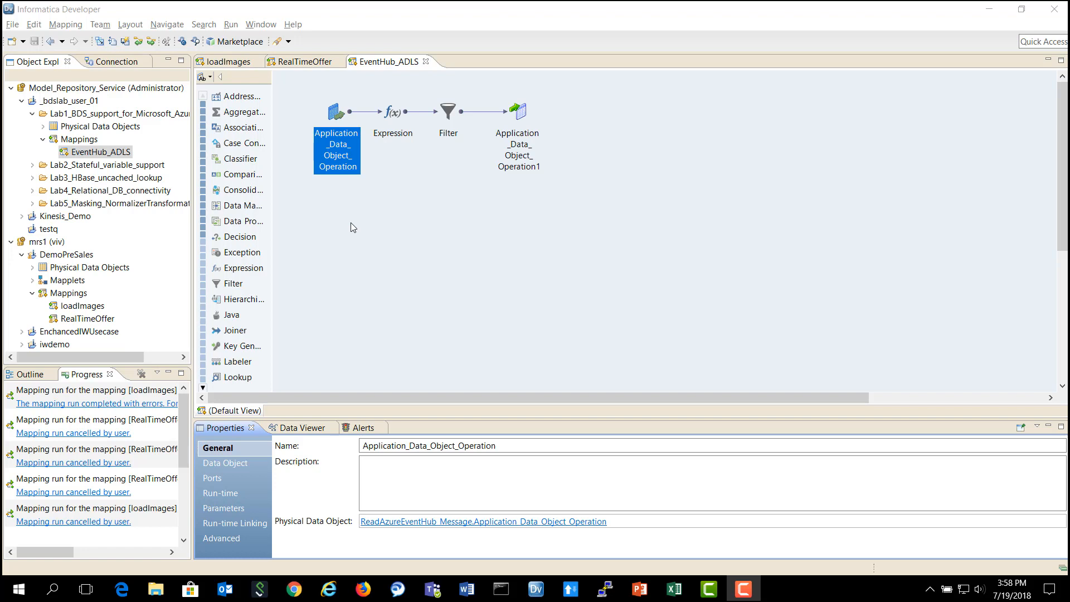
pyautogui.moveTo(392, 185)
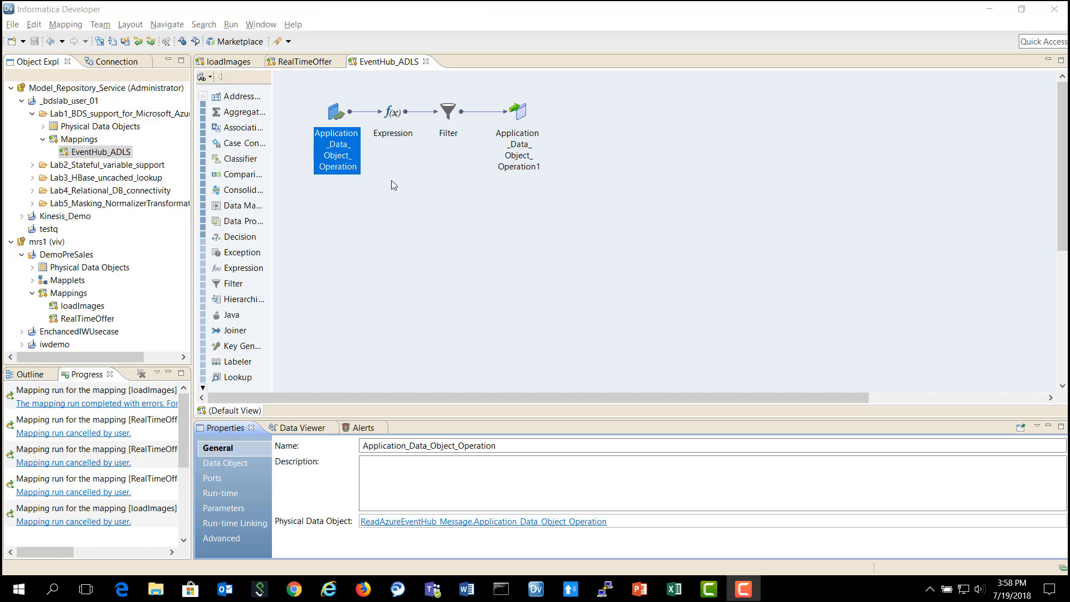
pyautogui.moveTo(346, 136)
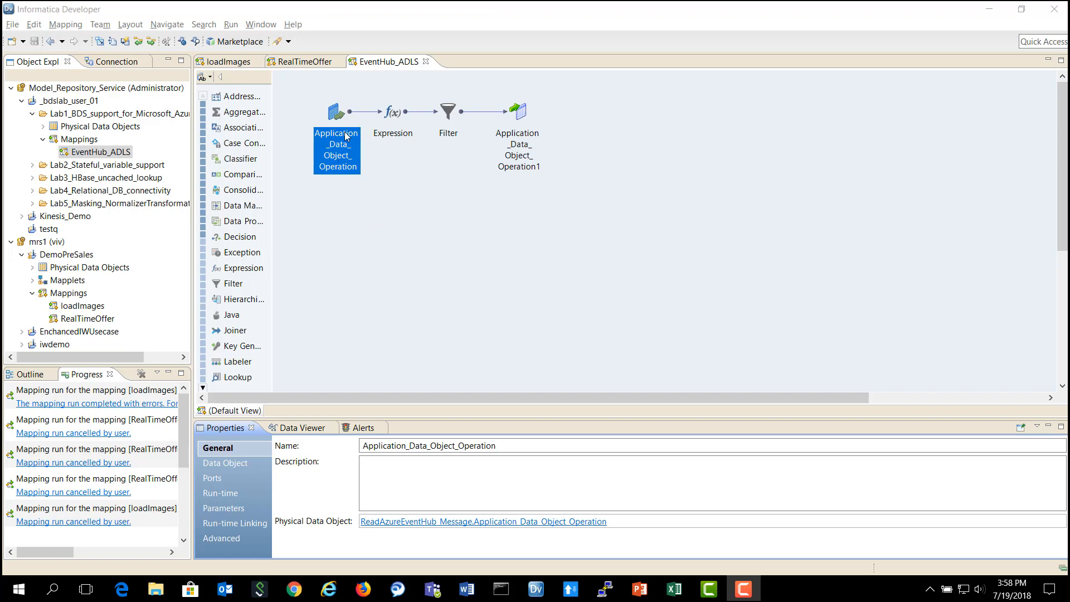
pyautogui.moveTo(394, 525)
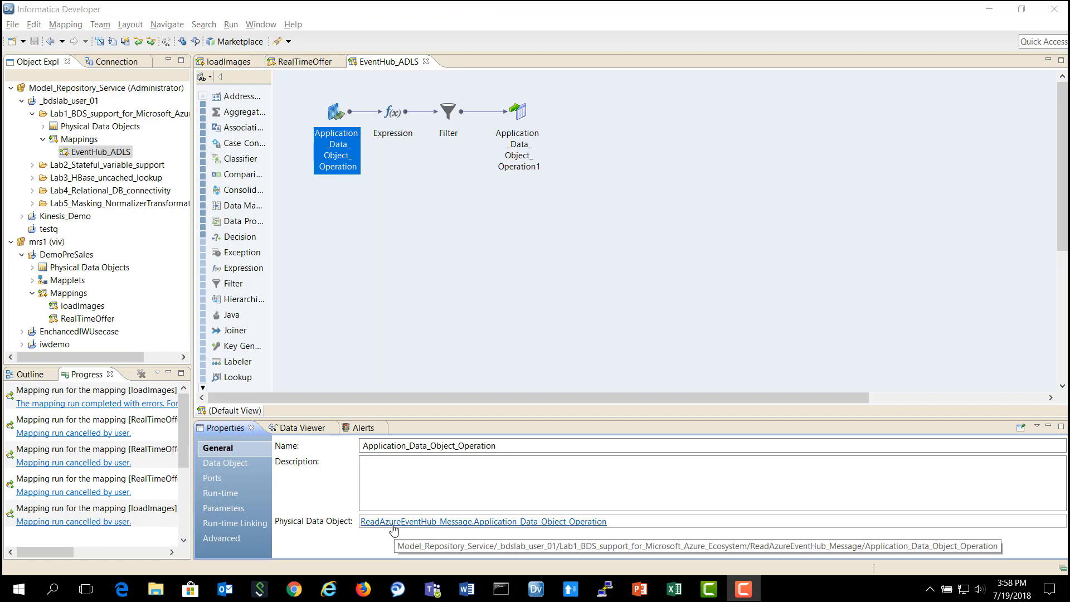
pyautogui.moveTo(389, 532)
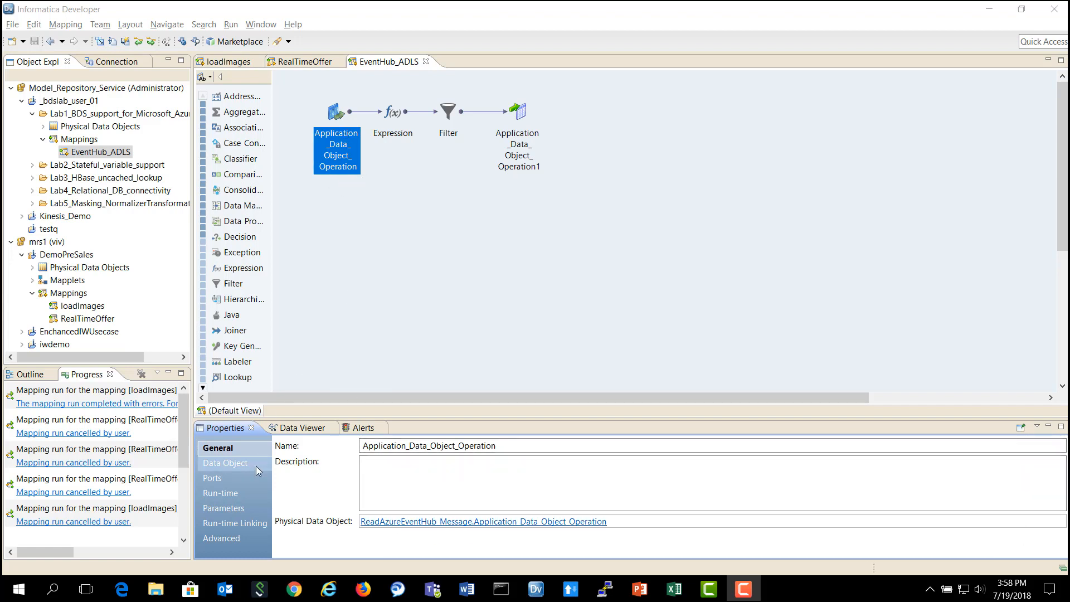
# Show the EventHub source's Data Object type and its ports empId, firstName, lastName, age, deptName
pyautogui.click(224, 464)
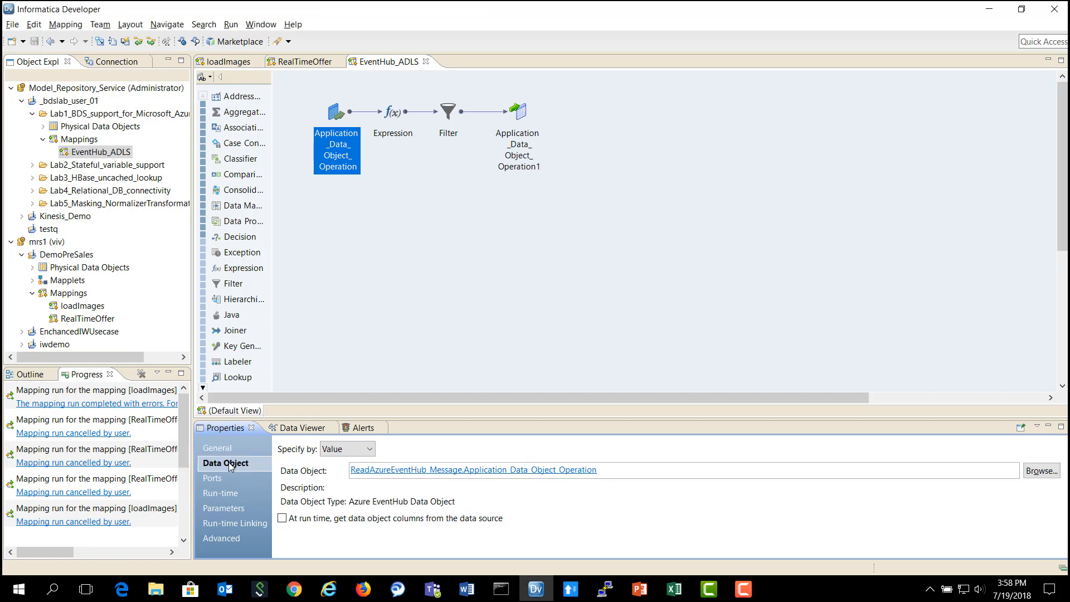
pyautogui.moveTo(606, 502)
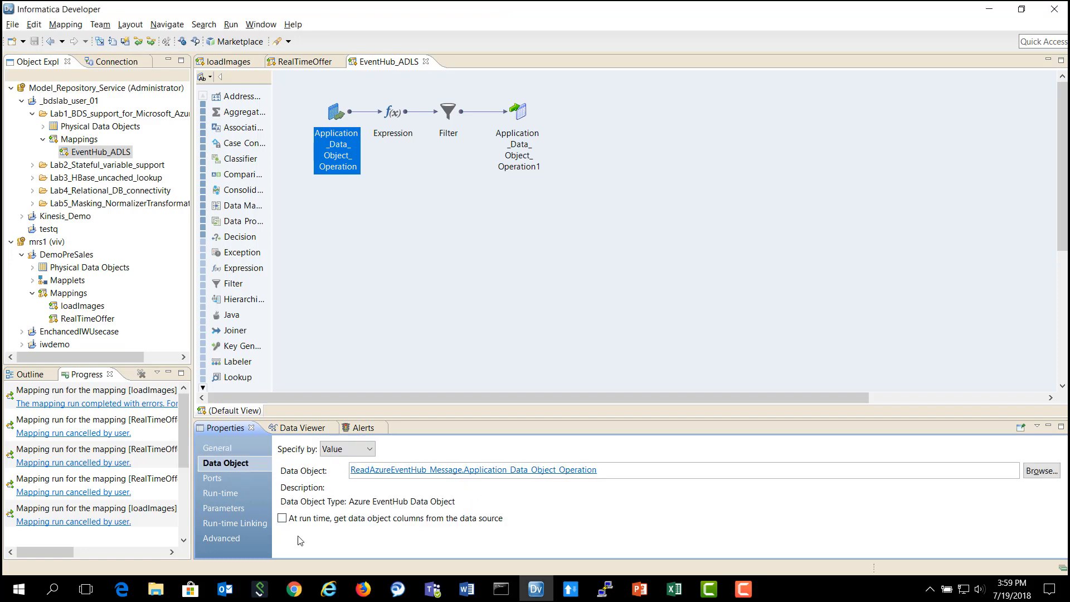
pyautogui.click(211, 478)
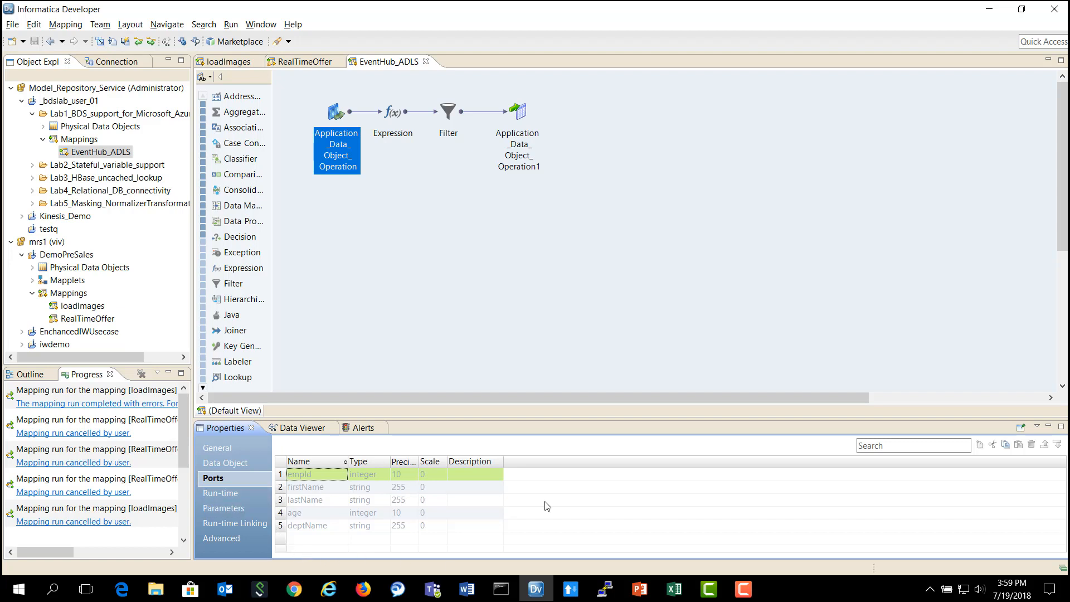
pyautogui.moveTo(531, 498)
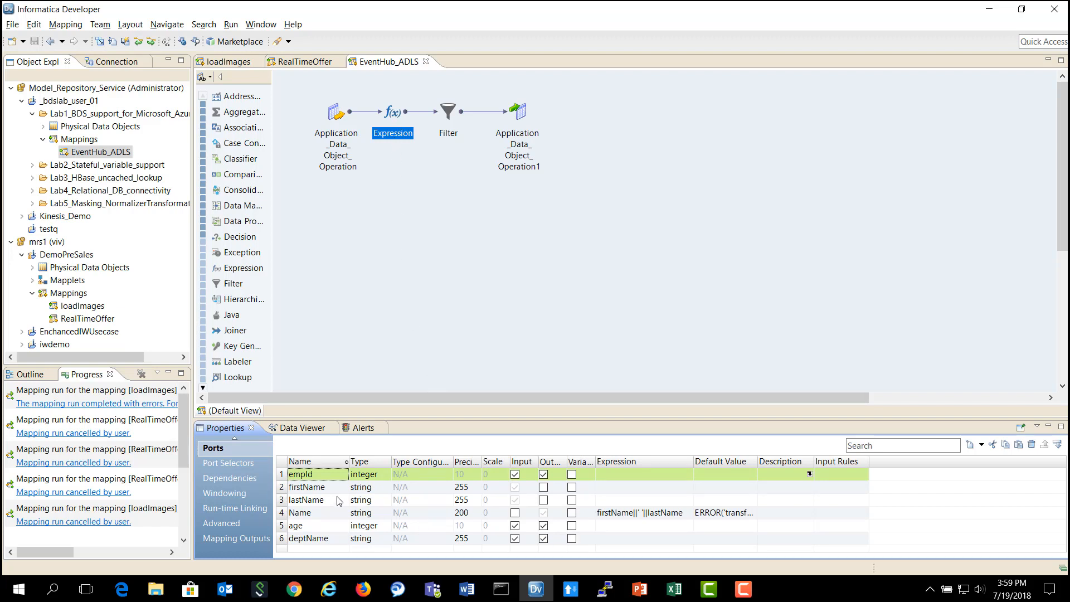
pyautogui.moveTo(634, 526)
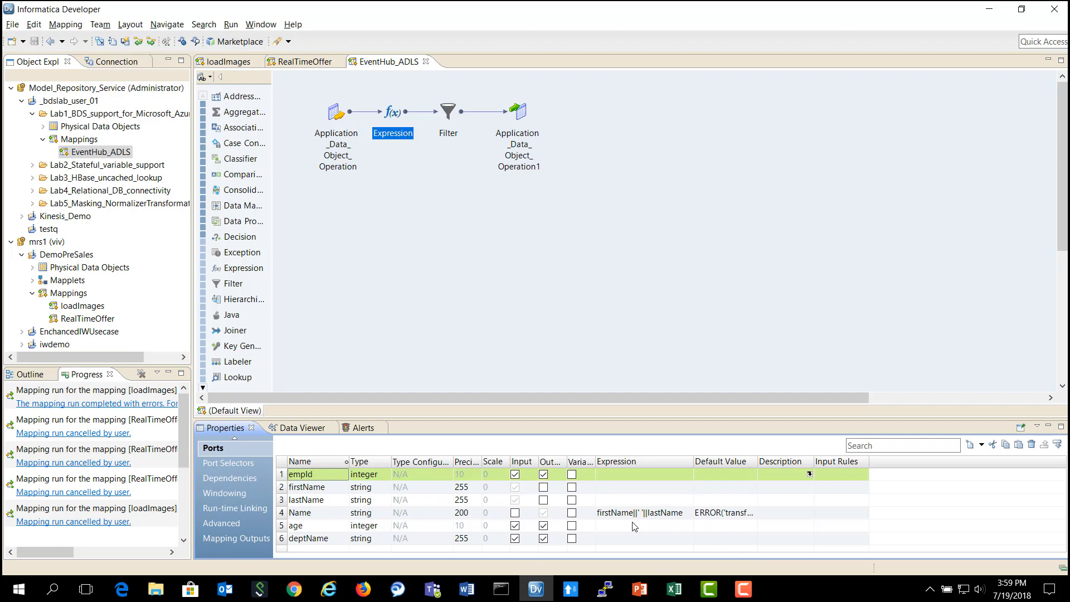
pyautogui.moveTo(498, 197)
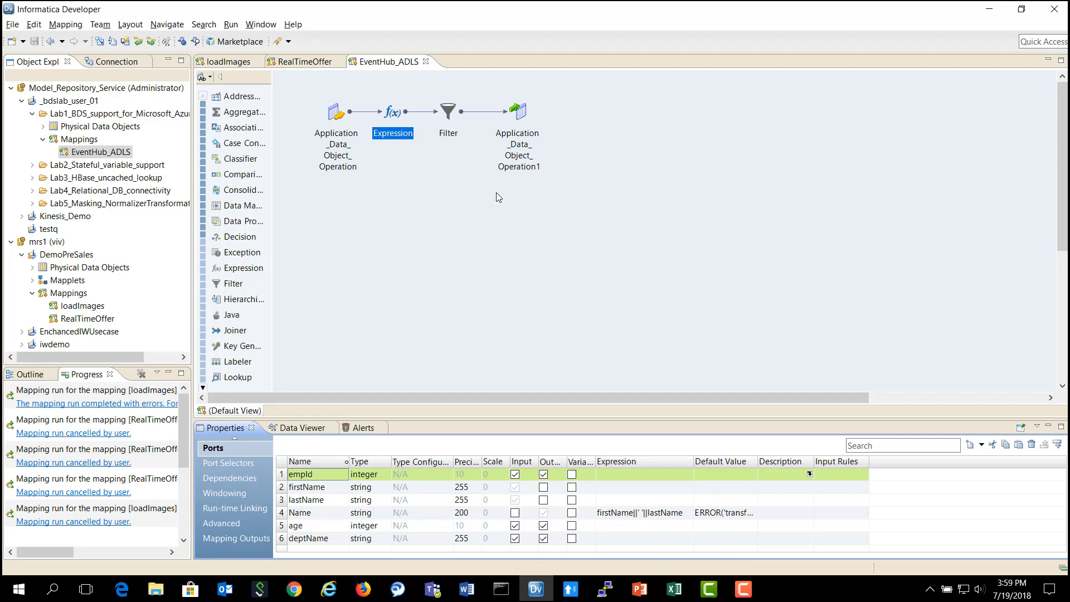
# Select the Filter transformation to see its condition deptName='Research'
pyautogui.click(447, 111)
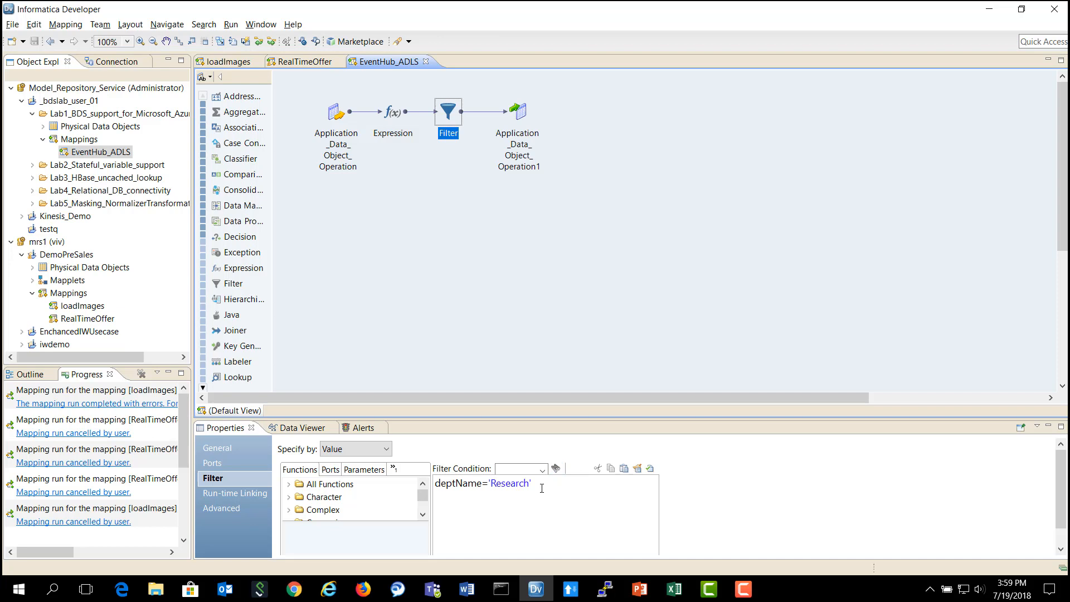
pyautogui.moveTo(555, 118)
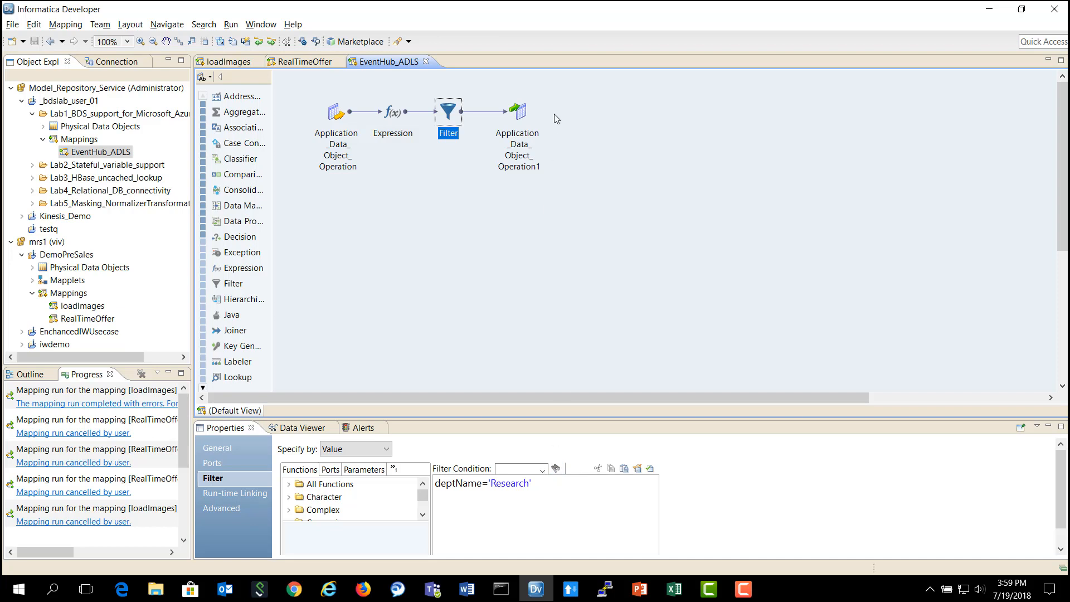
# Show the target Application_Data_Object_Operation1 writing to physical data object bds_Landing
pyautogui.click(518, 112)
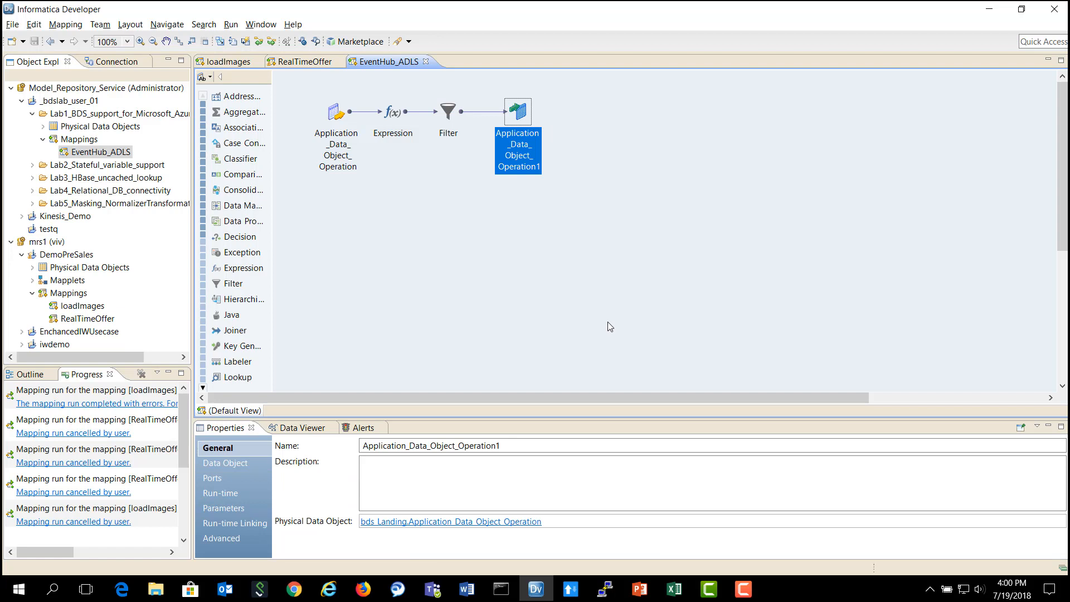
pyautogui.moveTo(190, 335)
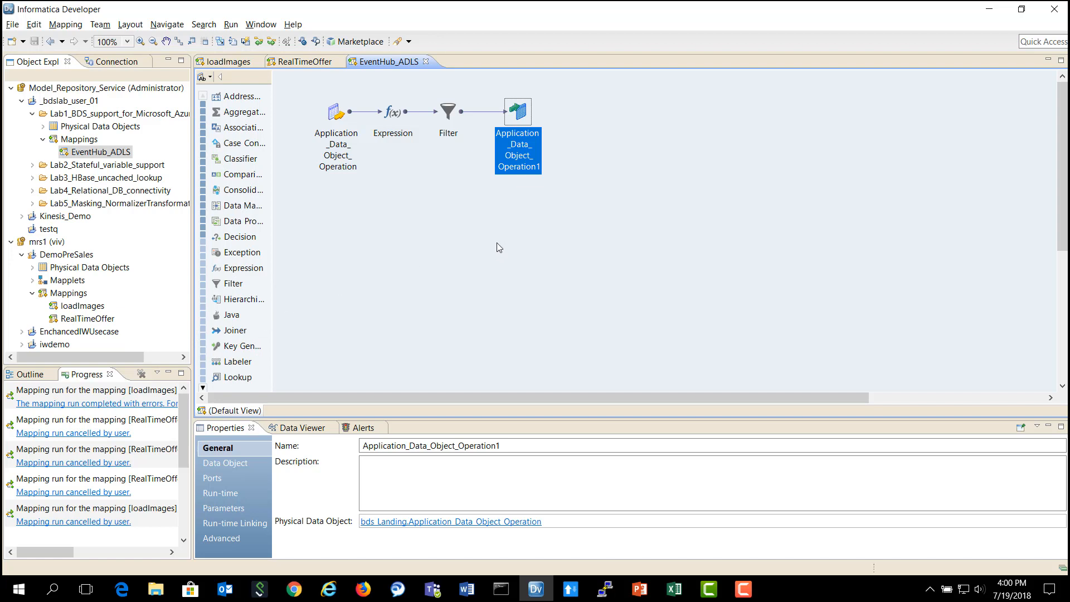
pyautogui.moveTo(235, 112)
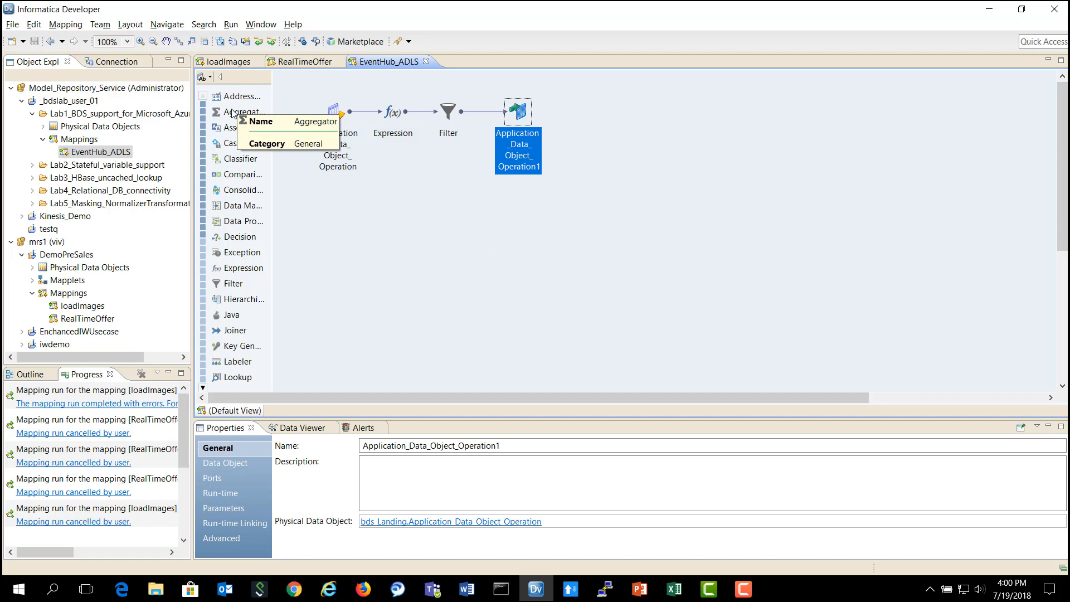
pyautogui.moveTo(355, 366)
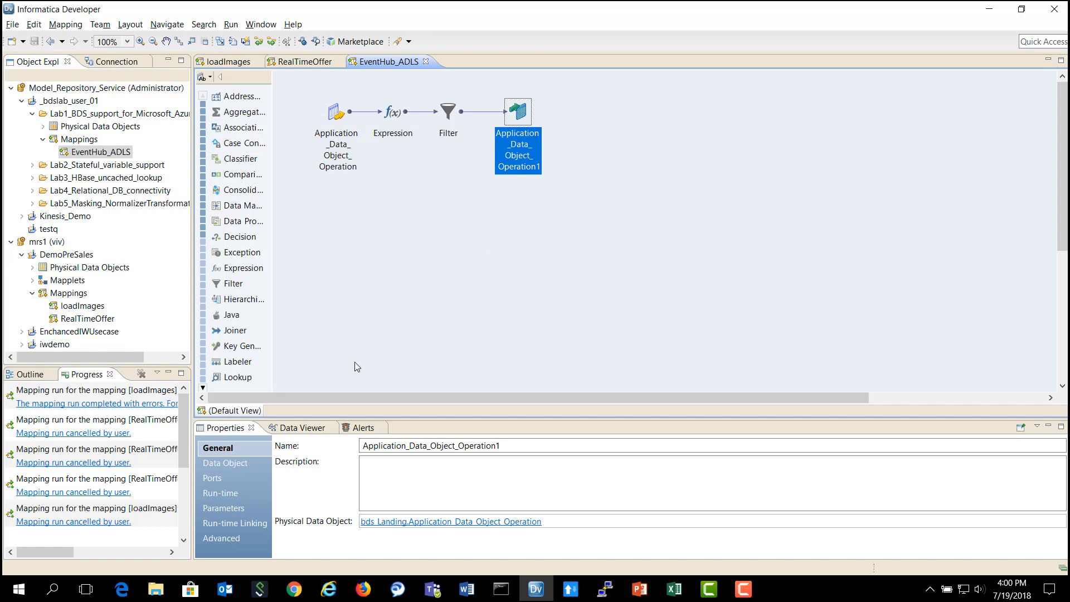
pyautogui.moveTo(451, 253)
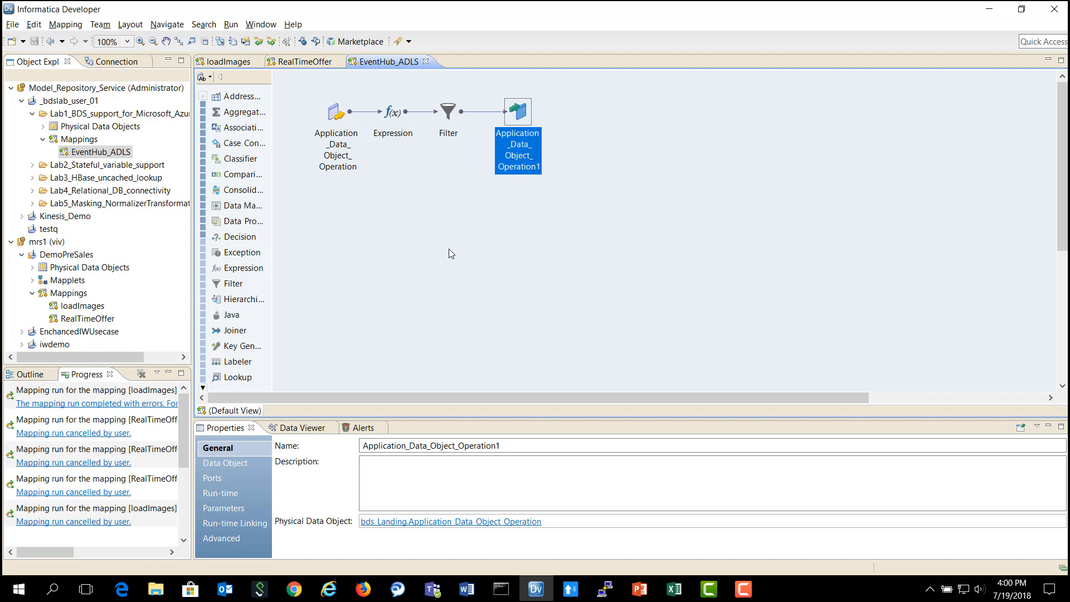